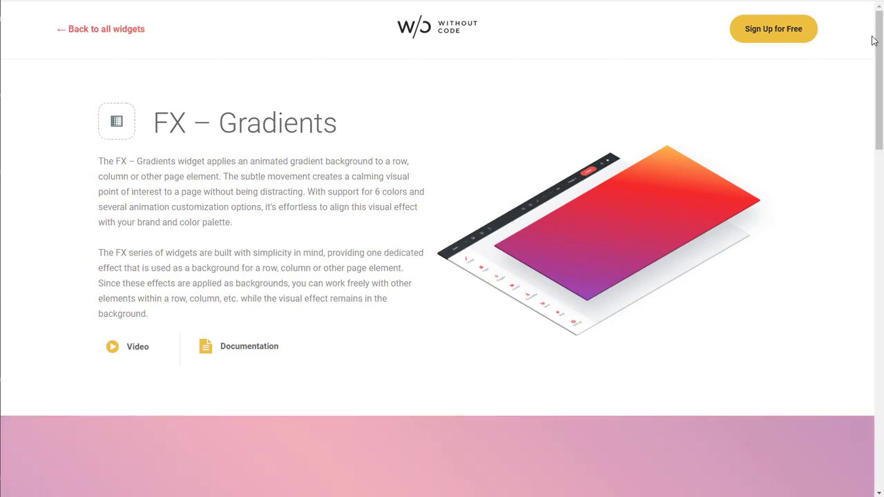
Step: Browse the Digistore home page down to New Arrivals and back to the VR games hero
scroll(down, 3)
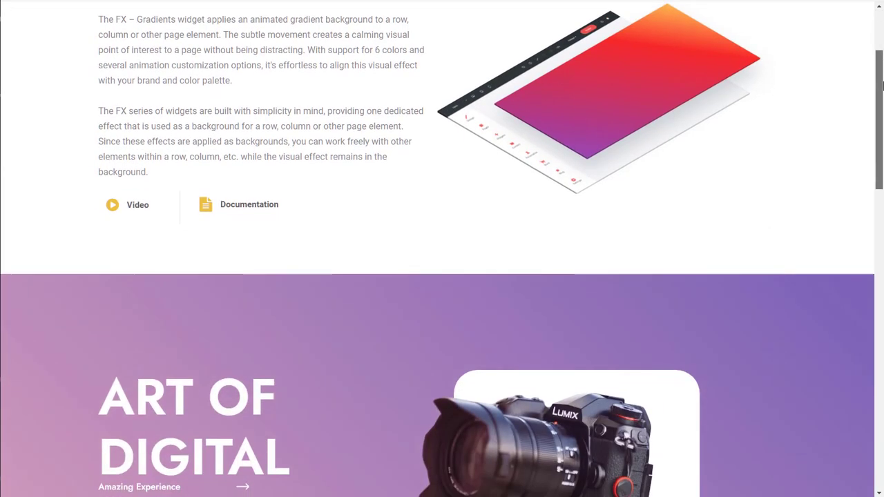
scroll(down, 3)
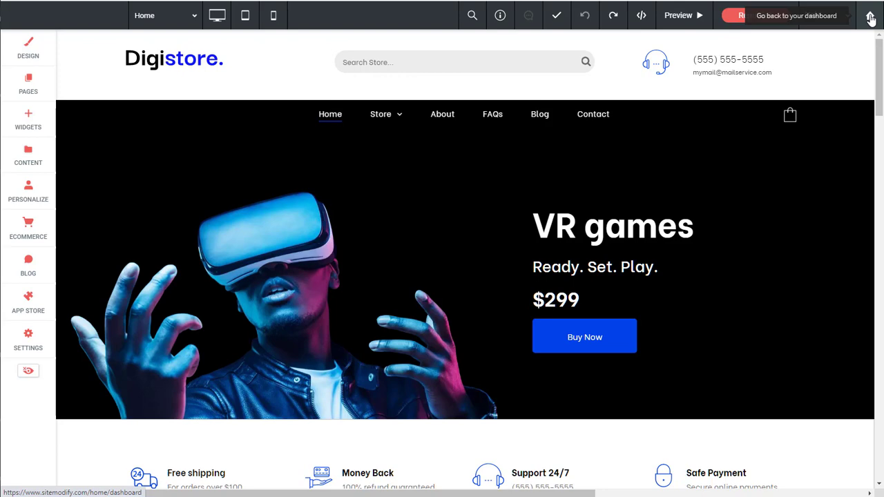
mouse_move(461, 176)
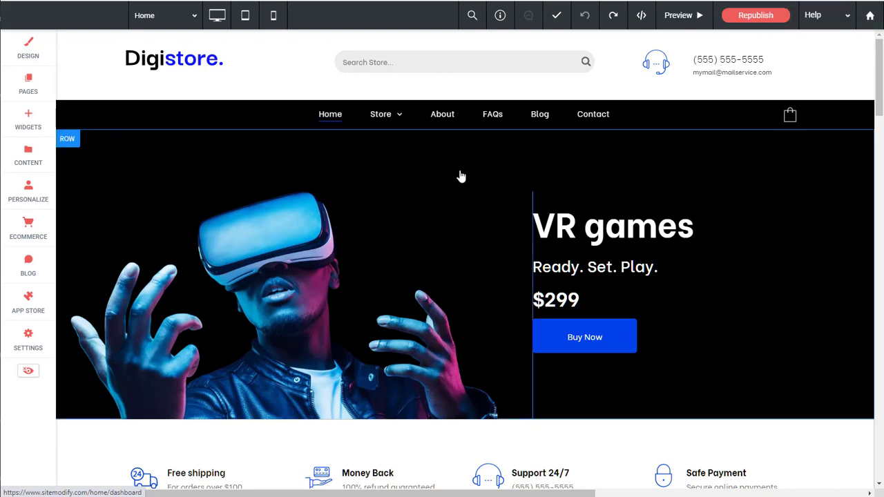
scroll(down, 3)
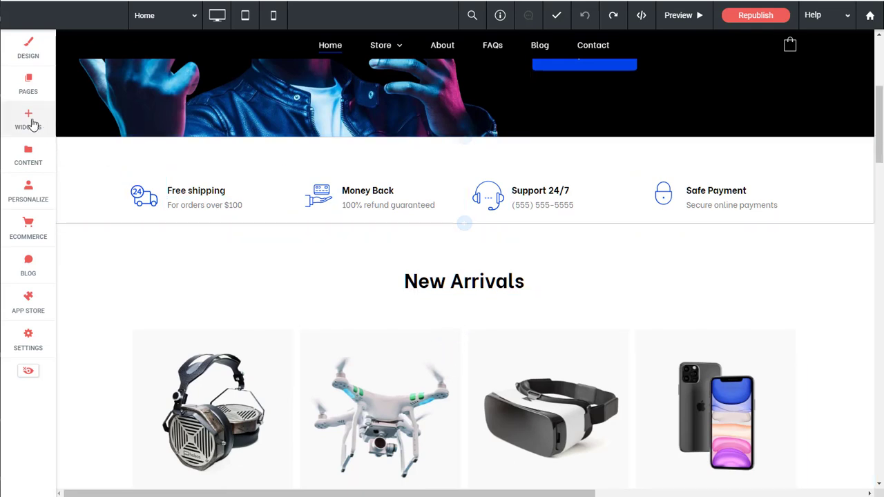
click(28, 118)
text(VR games)
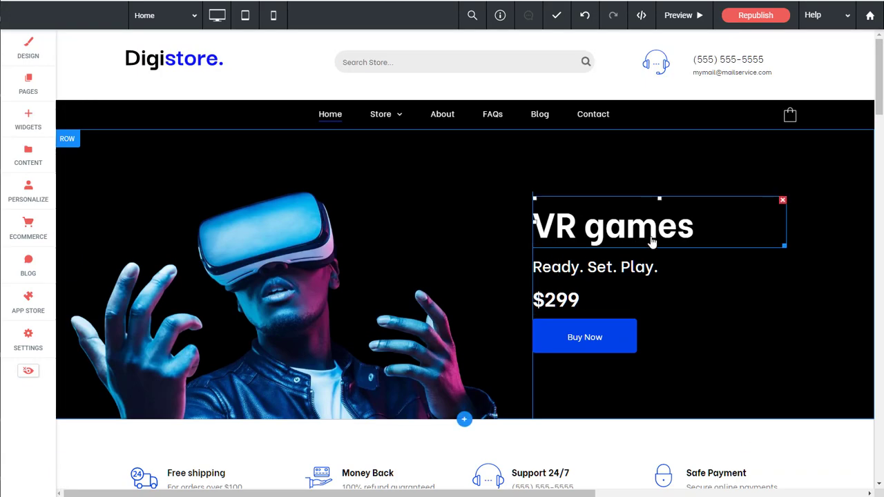
mouse_move(674, 235)
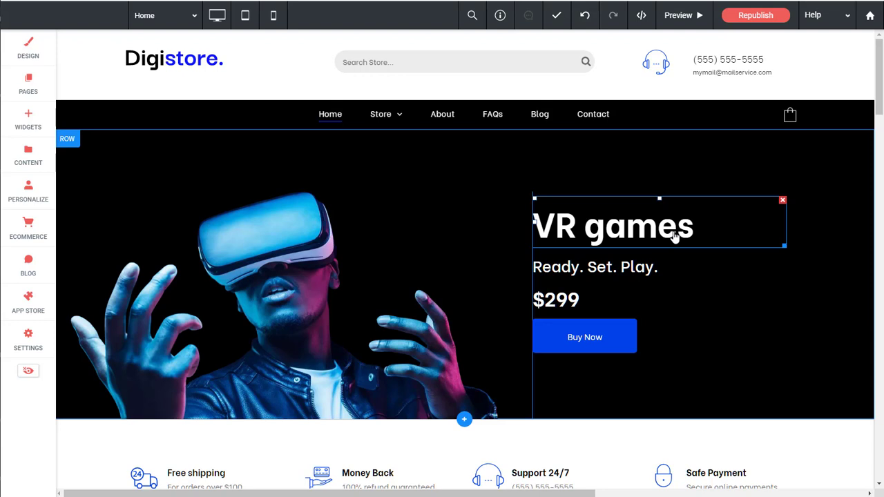
mouse_move(674, 238)
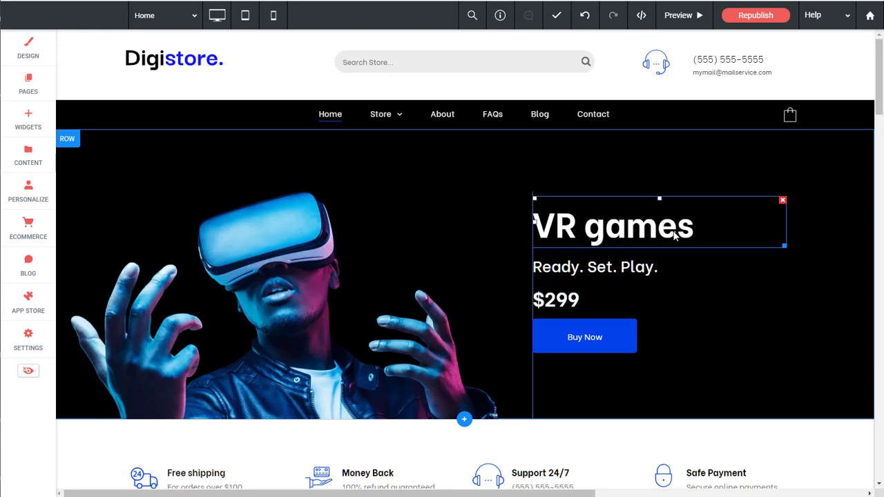
mouse_move(677, 235)
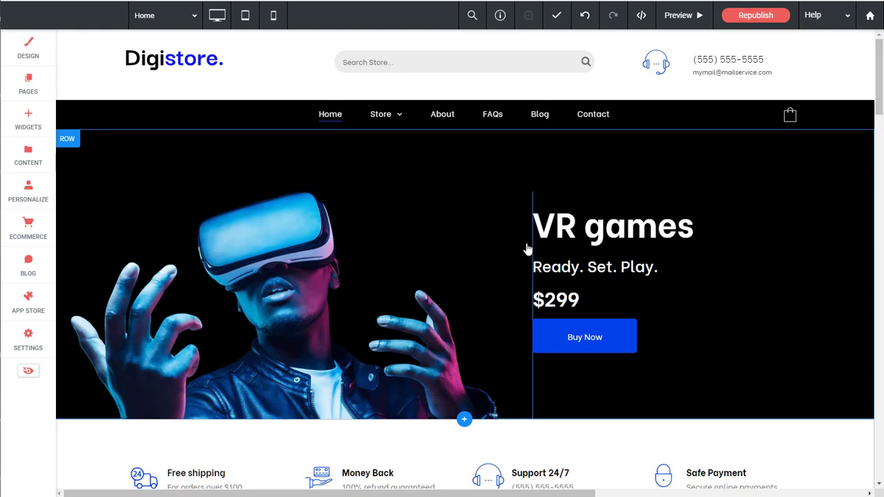
click(594, 267)
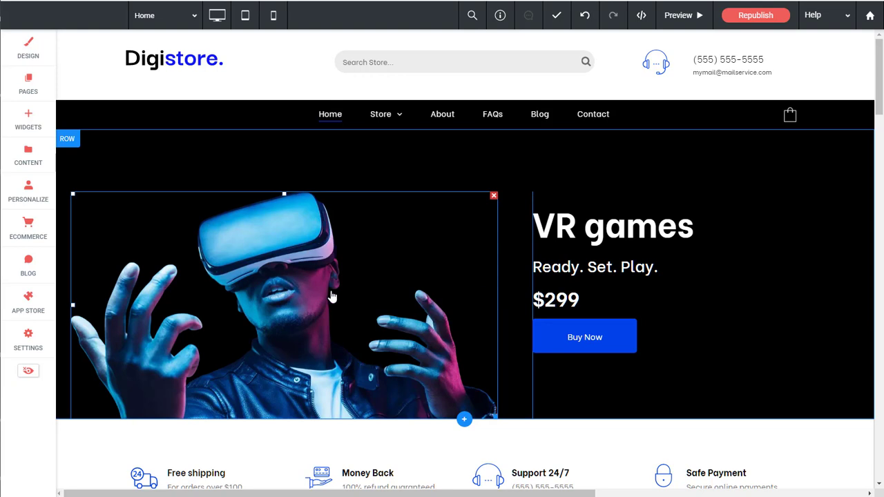
mouse_move(303, 293)
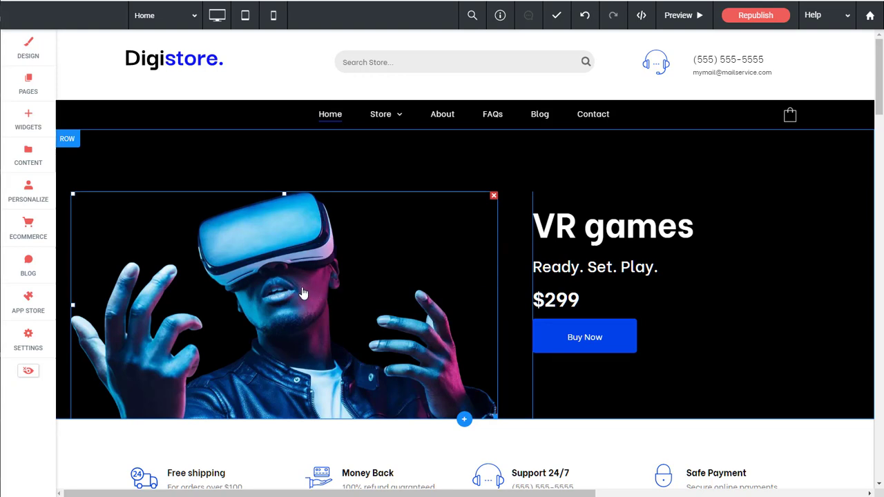
click(284, 304)
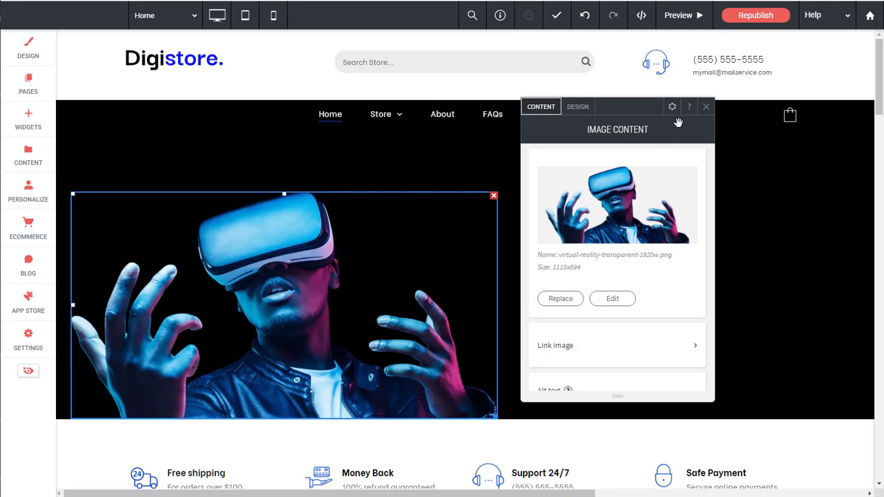
click(706, 106)
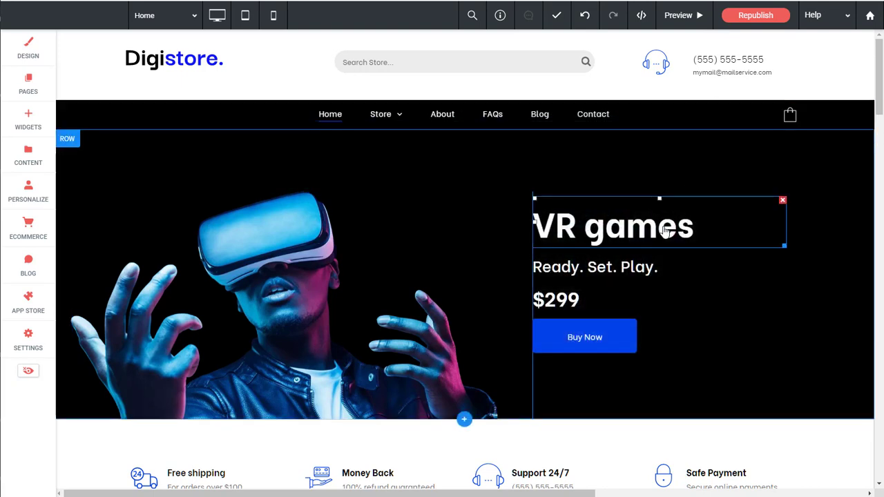
mouse_move(670, 241)
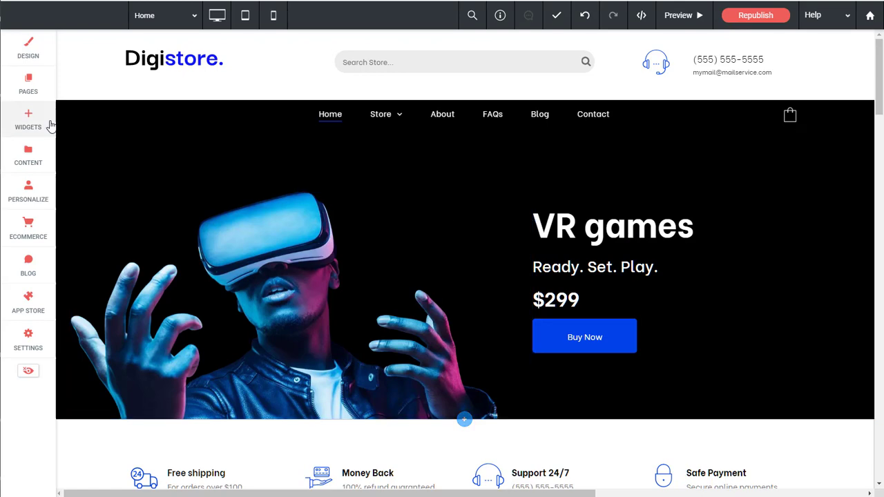
Step: Place an FX – Gradients widget from the widget collection into the VR games hero row
click(28, 118)
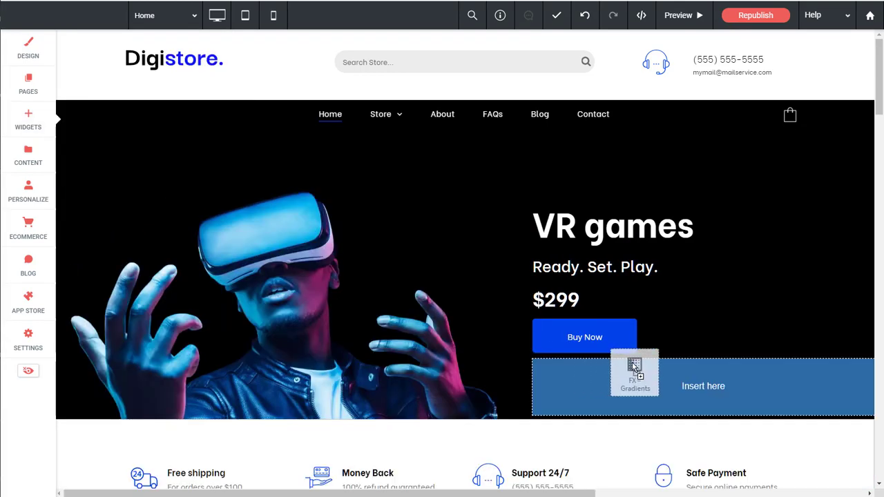
click(636, 373)
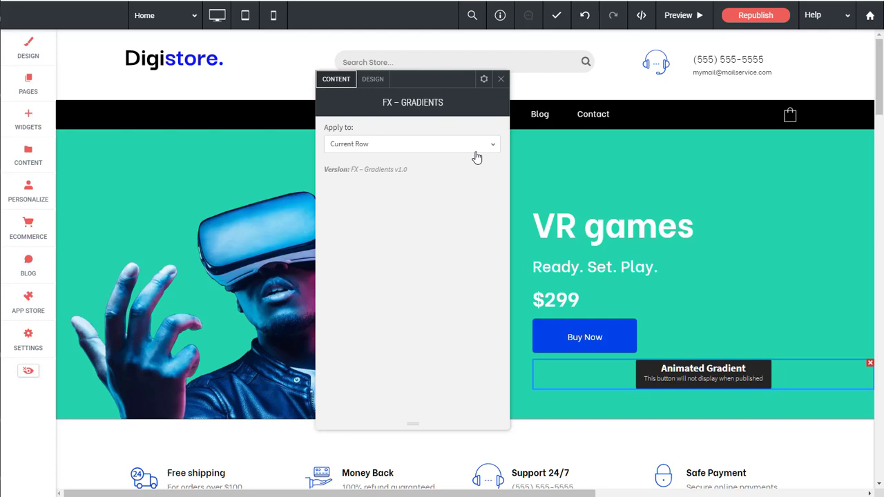
mouse_move(408, 172)
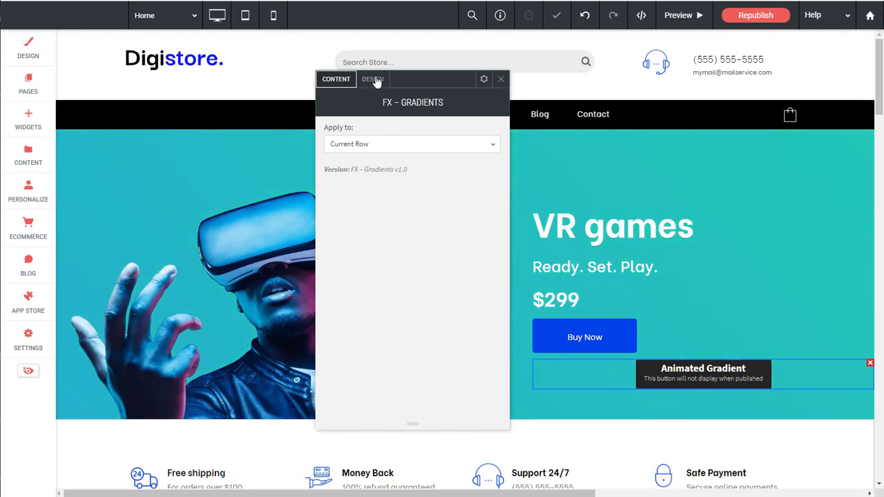
Step: Set Gradient Color 1 to the black swatch and Gradient Color 2 to dark purple
click(373, 79)
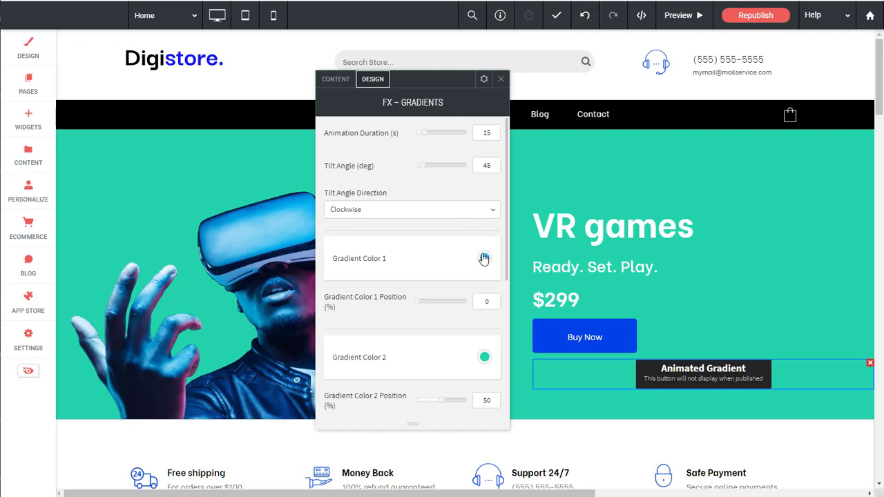
click(484, 259)
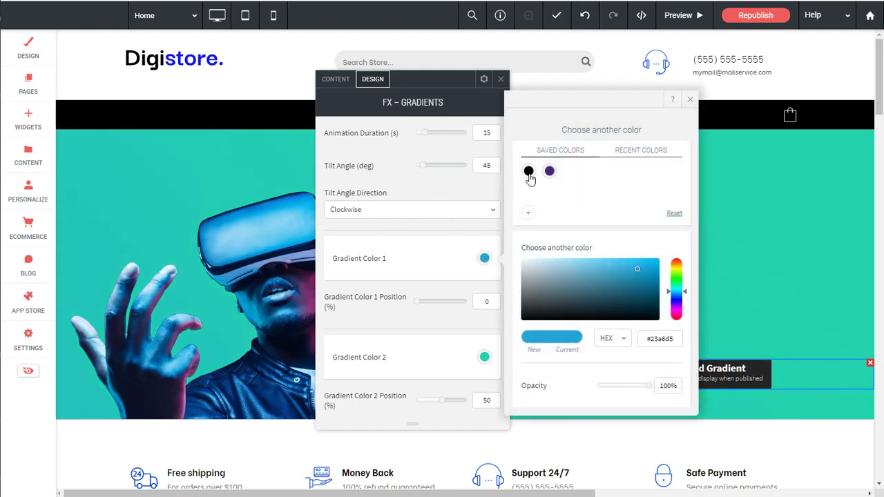
click(528, 171)
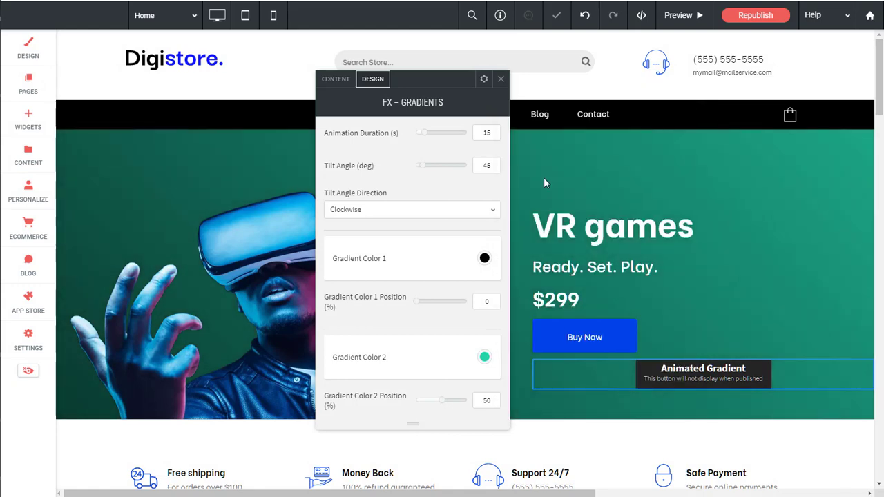
click(483, 356)
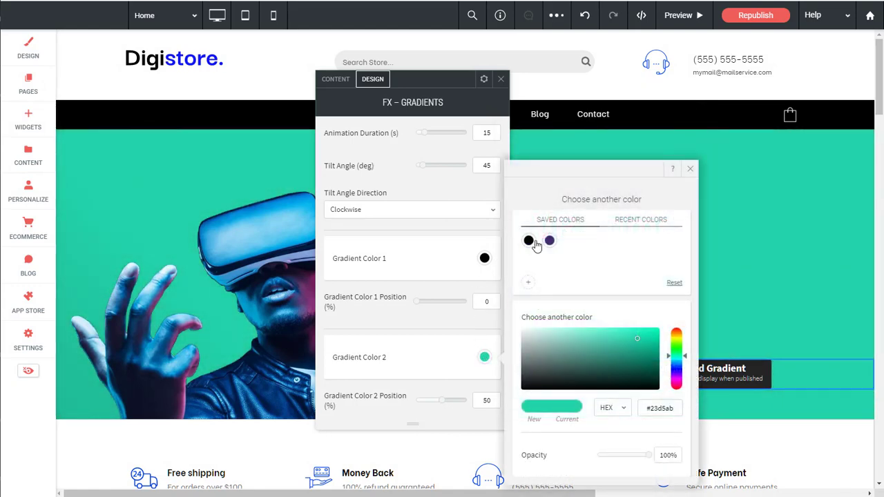
click(550, 241)
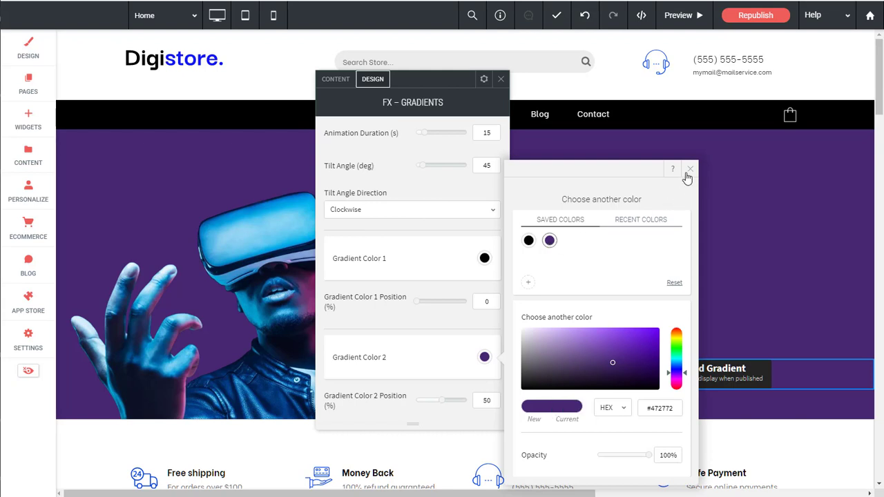
Step: Dismiss the colour chooser and return to the gradient widget's Content settings
click(690, 169)
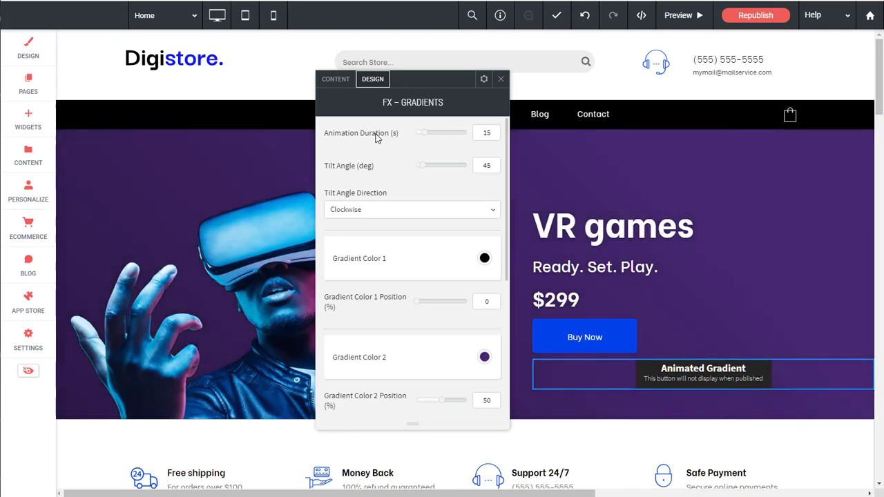
mouse_move(378, 166)
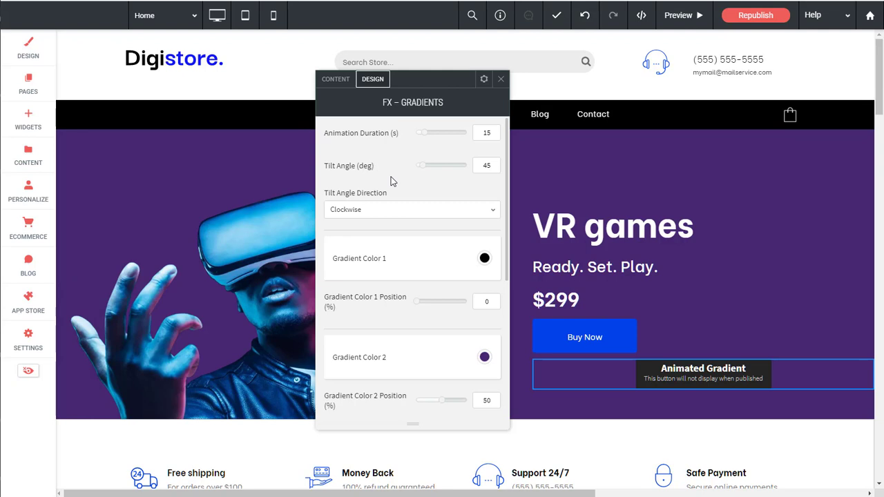
scroll(down, 3)
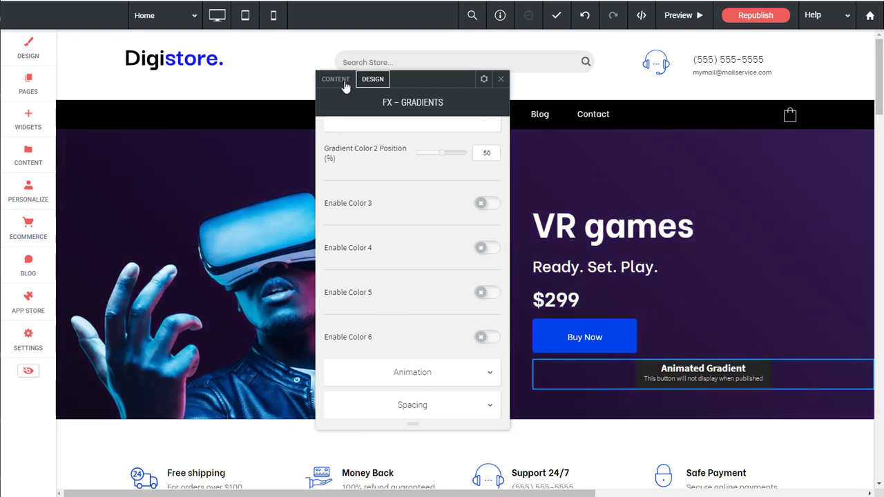
click(336, 79)
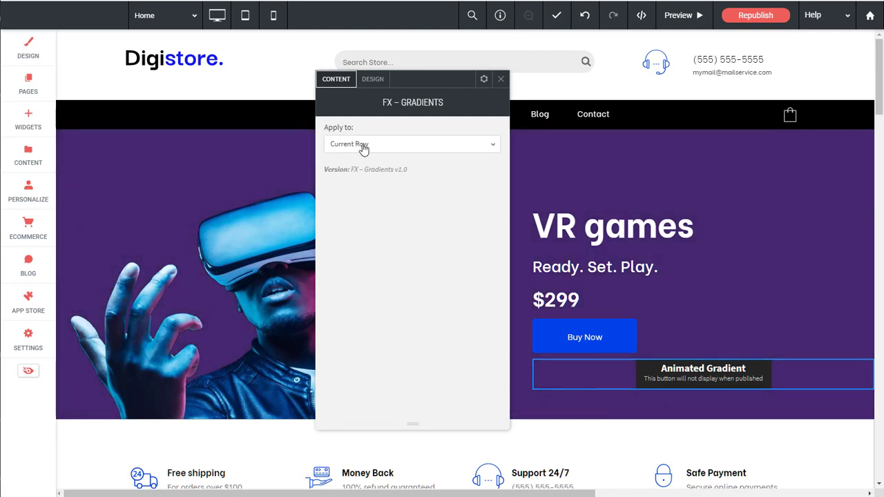
Step: Reveal the 'Apply to' target choices: Current Row, Column, Entire Page, CSS selectors
click(412, 143)
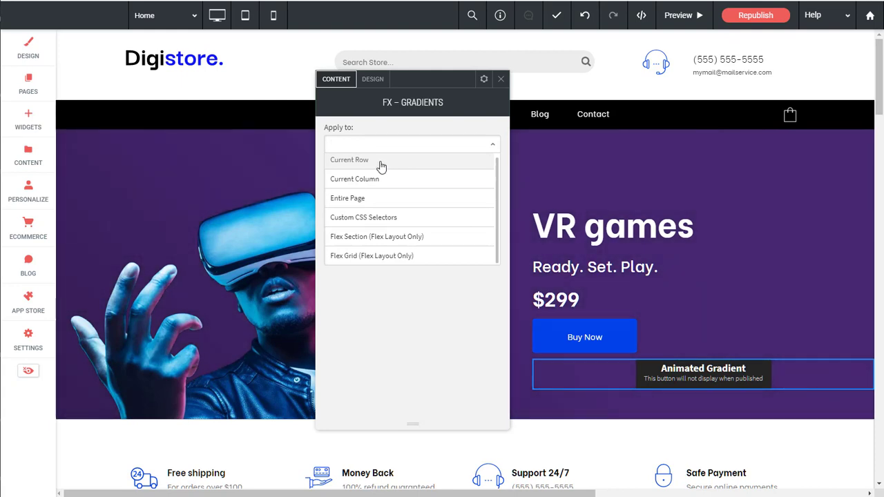
click(412, 143)
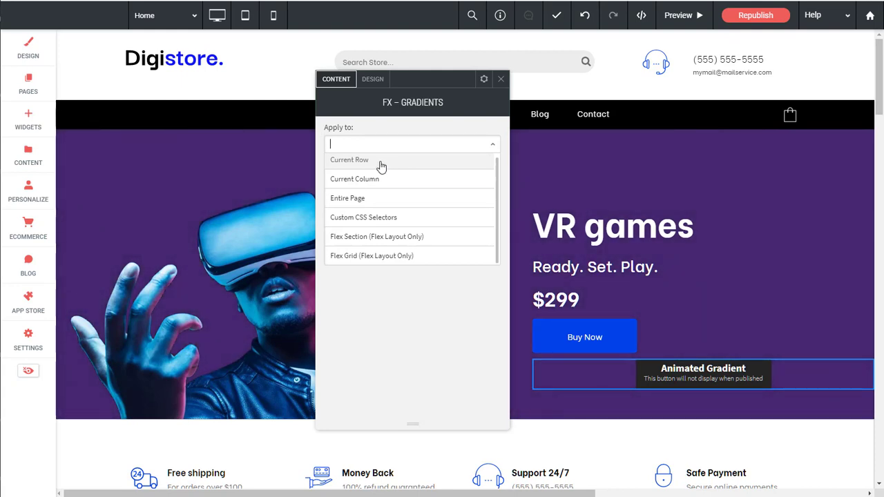
mouse_move(373, 182)
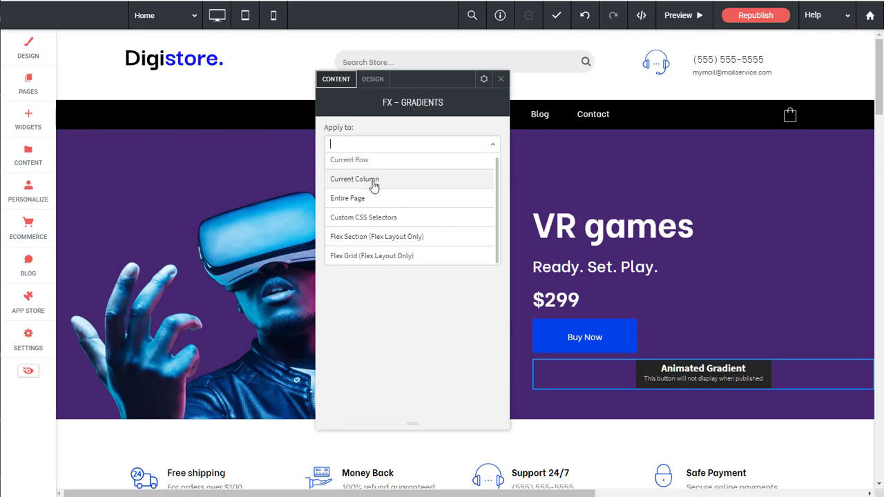
mouse_move(376, 207)
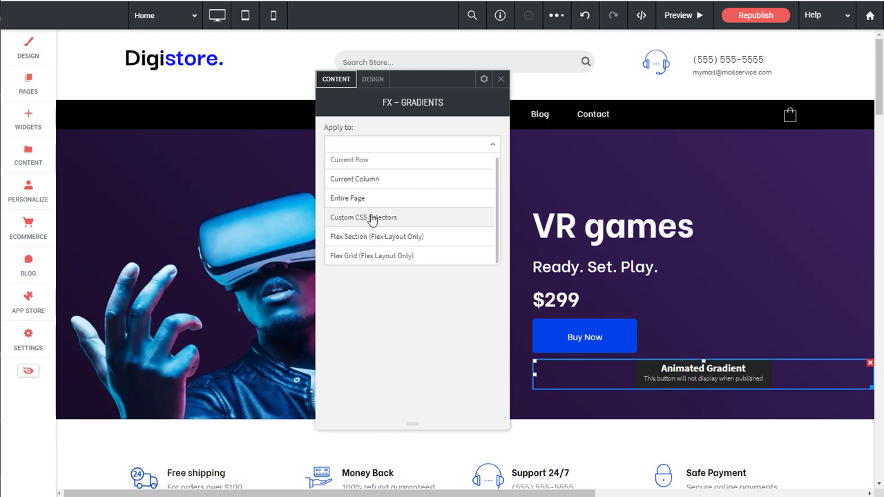
mouse_move(387, 243)
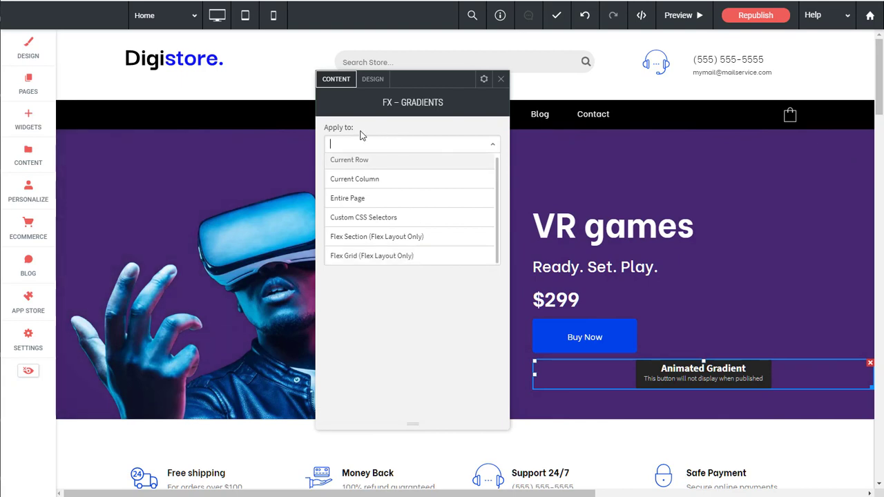
mouse_move(351, 132)
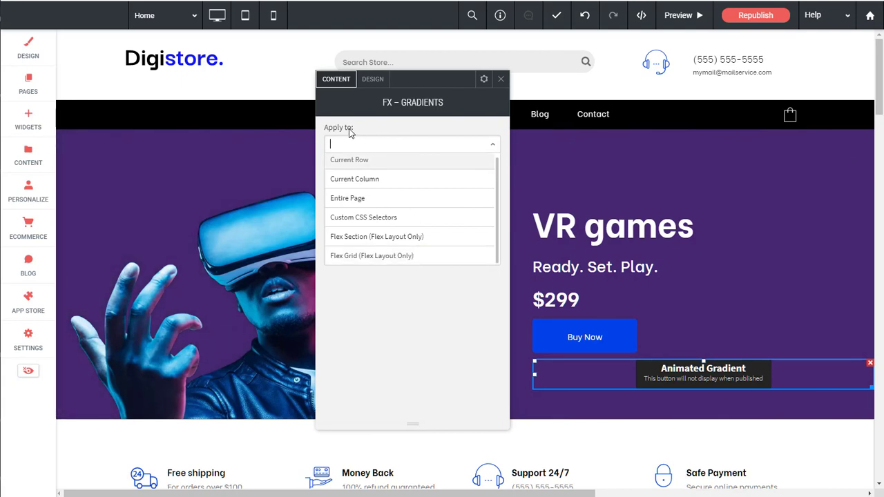
mouse_move(716, 387)
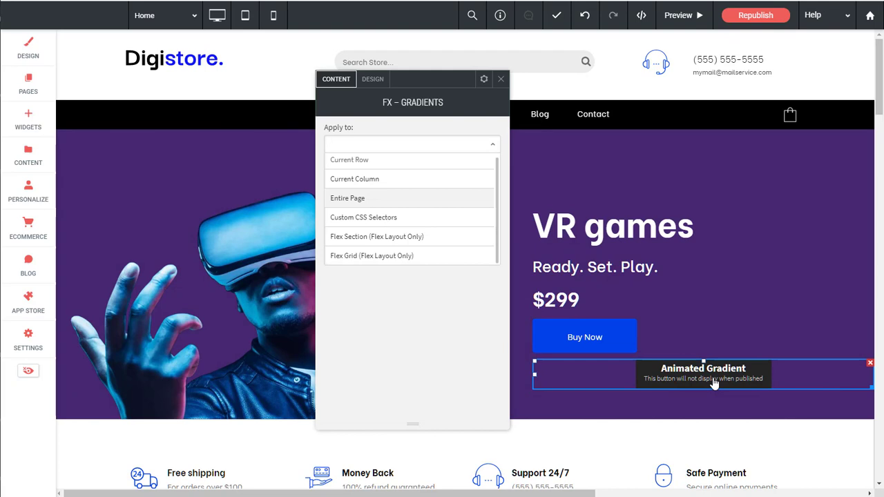
click(412, 144)
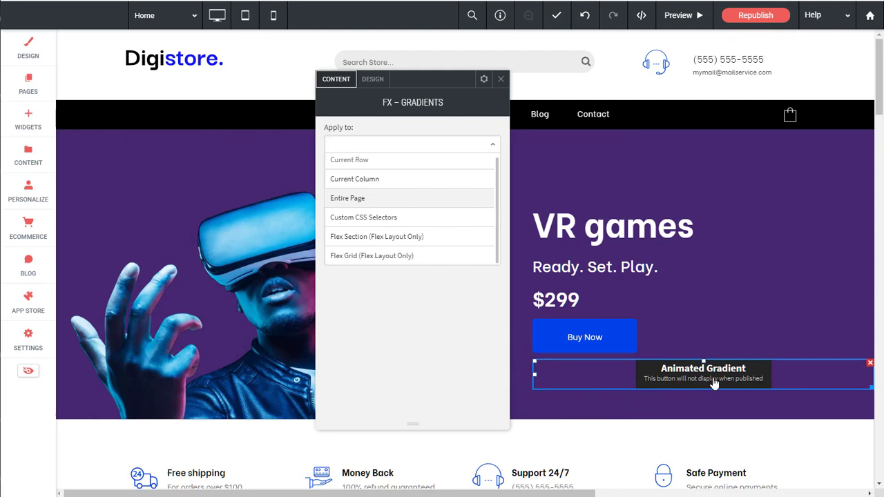
click(408, 143)
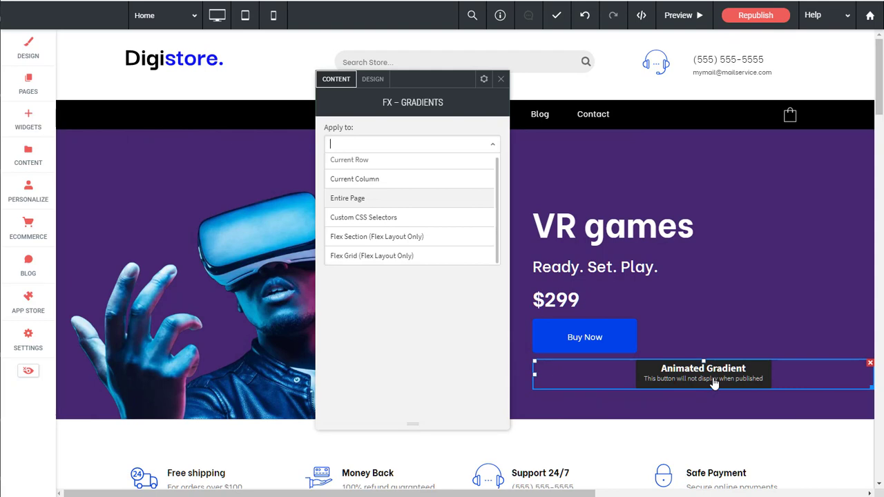